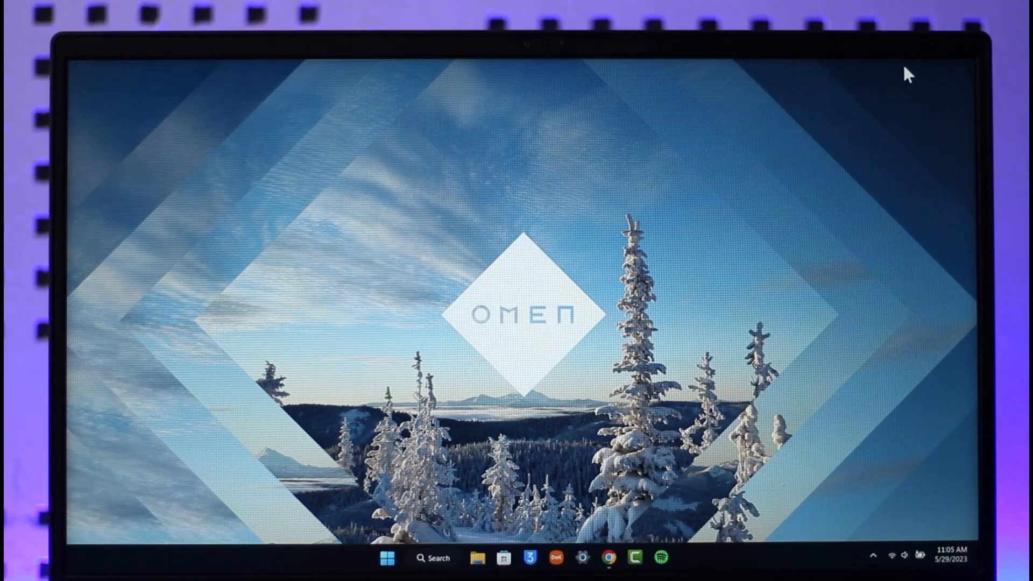
{"action": "mouse_move", "coordinate": [607, 564]}
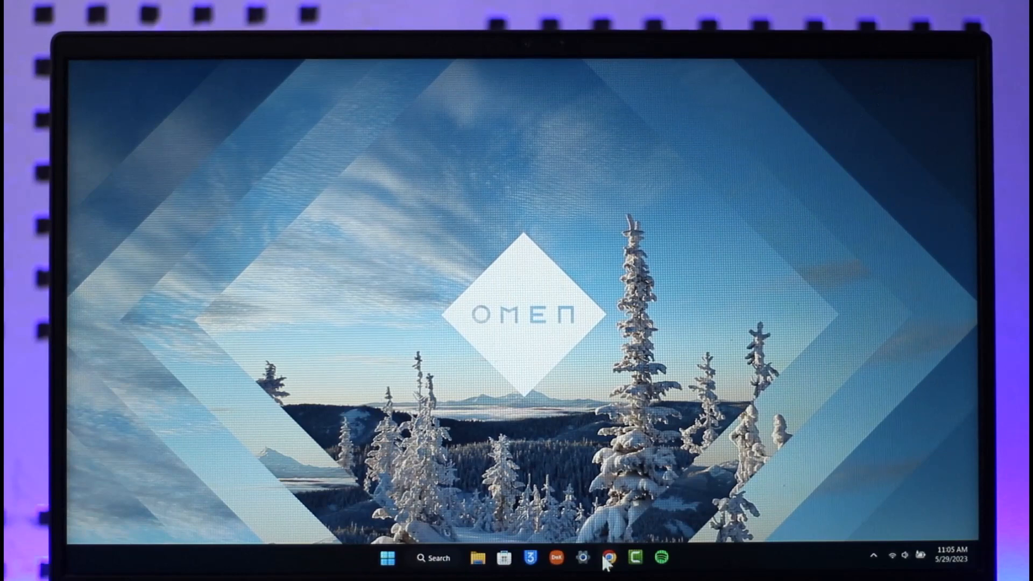
- Launch Chrome from the taskbar and show the three-dot browser menu
{"action": "left_click", "coordinate": [607, 558]}
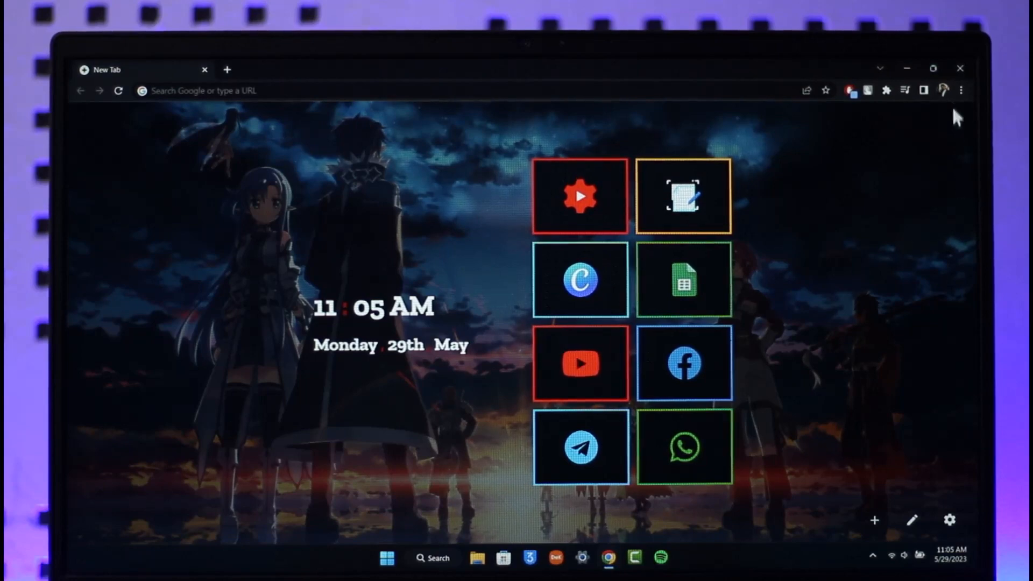
{"action": "left_click", "coordinate": [962, 91]}
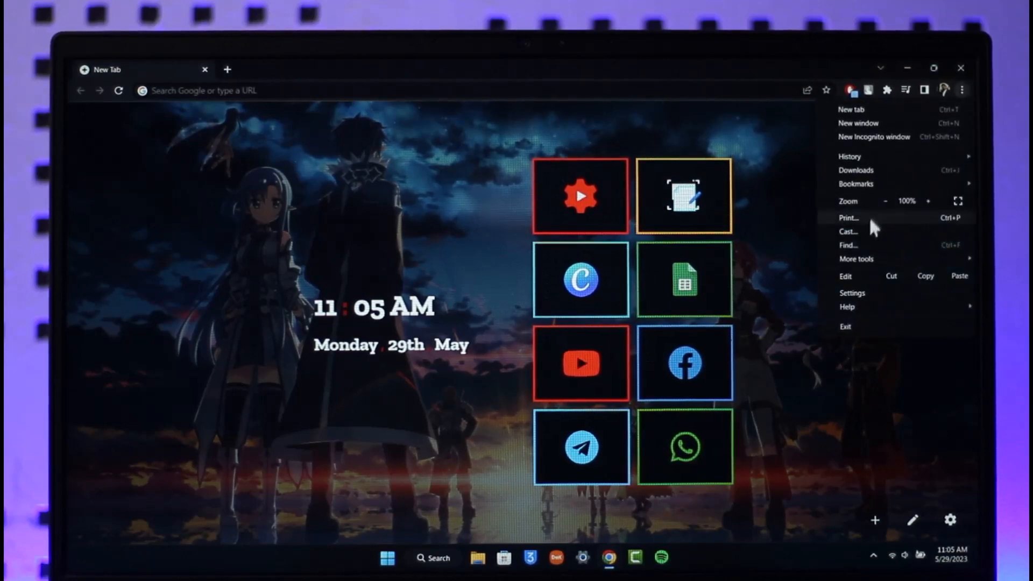
{"action": "mouse_move", "coordinate": [865, 296]}
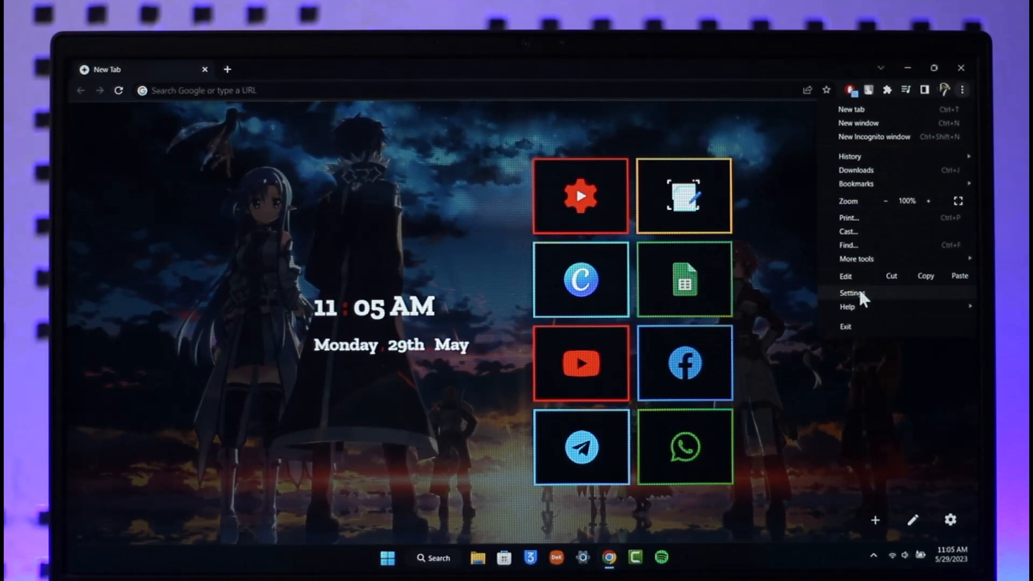
- Go to Chrome Settings and select the Privacy and security section
{"action": "left_click", "coordinate": [852, 293]}
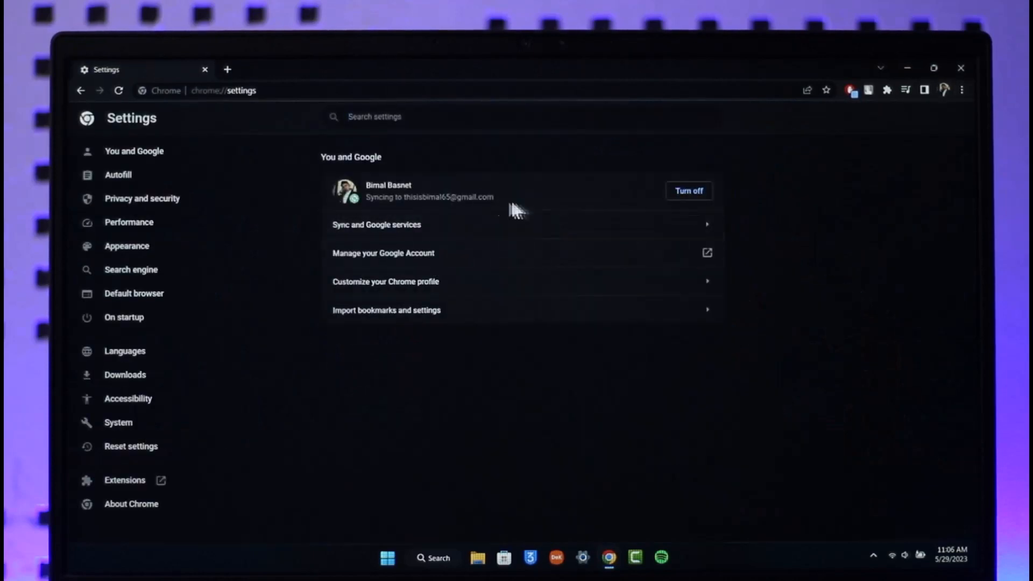
{"action": "mouse_move", "coordinate": [142, 198]}
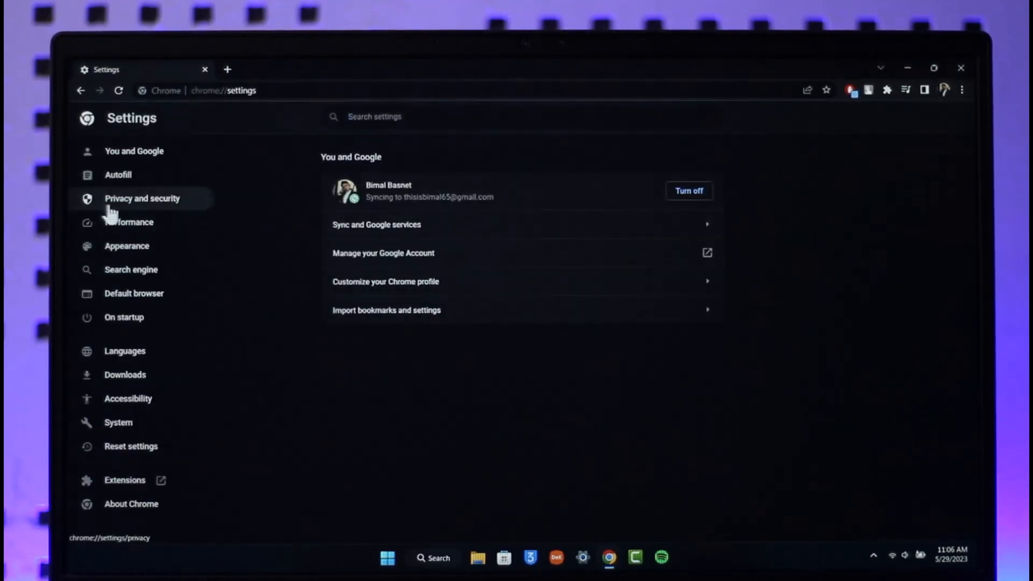
{"action": "left_click", "coordinate": [142, 199]}
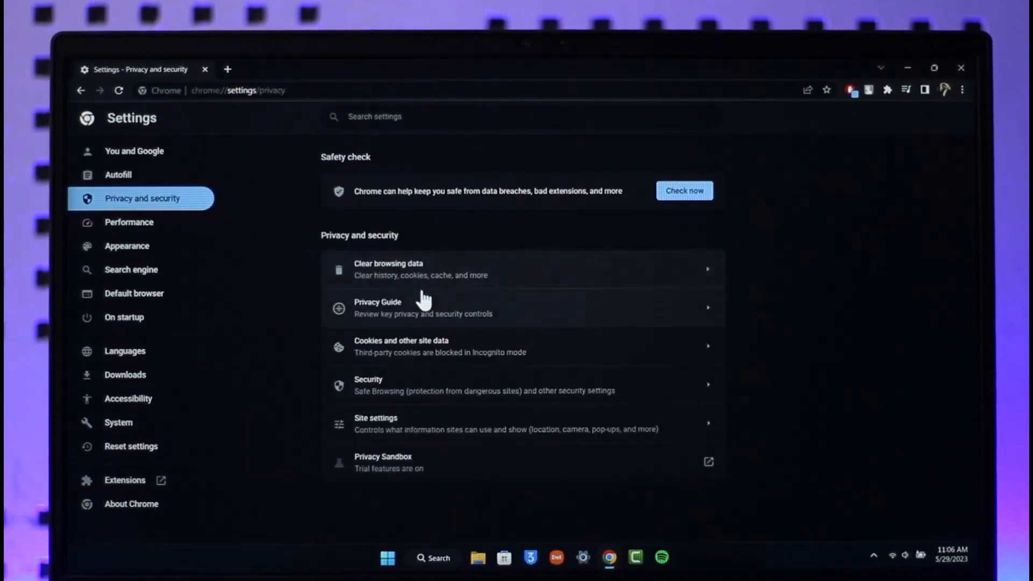
{"action": "mouse_move", "coordinate": [343, 395]}
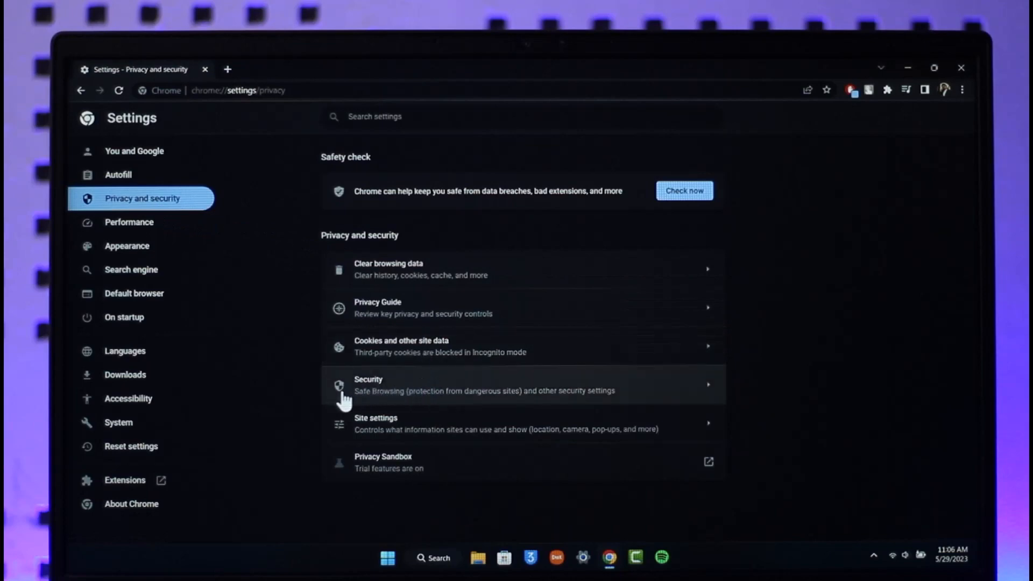
{"action": "mouse_move", "coordinate": [405, 409]}
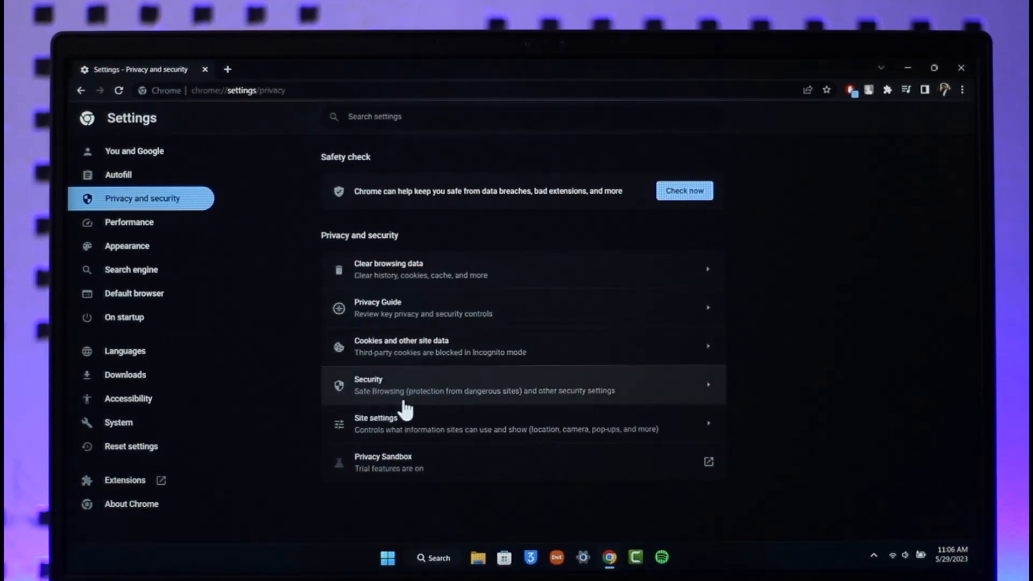
{"action": "mouse_move", "coordinate": [468, 409]}
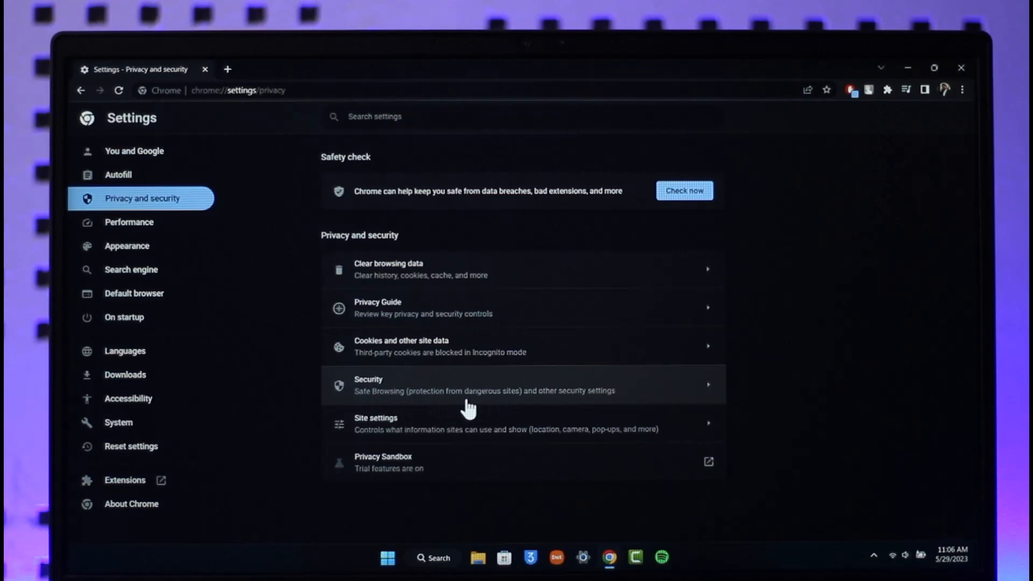
- Open Security and switch Safe Browsing to Enhanced protection, reviewing the options
{"action": "left_click", "coordinate": [484, 384]}
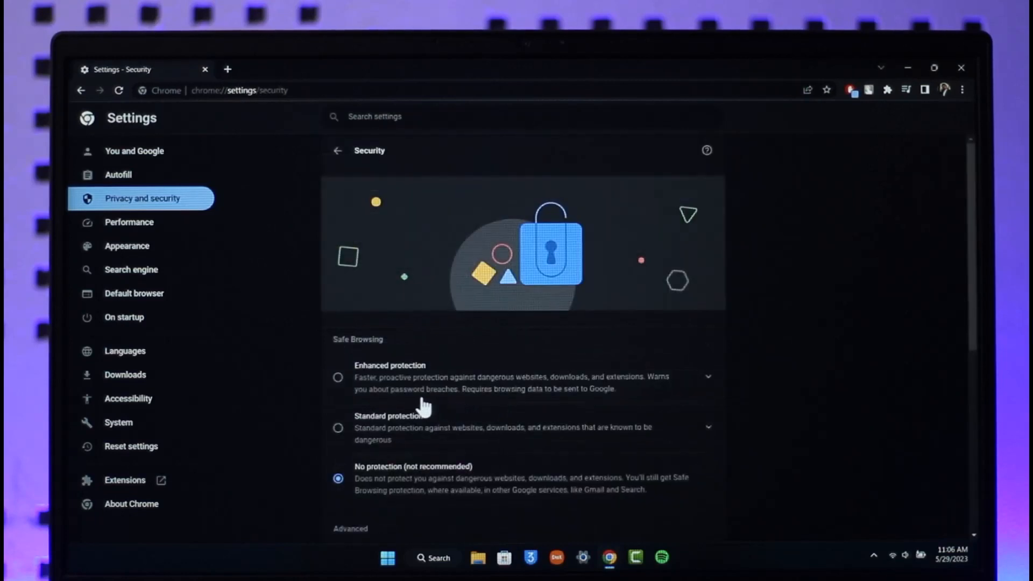
{"action": "mouse_move", "coordinate": [428, 402]}
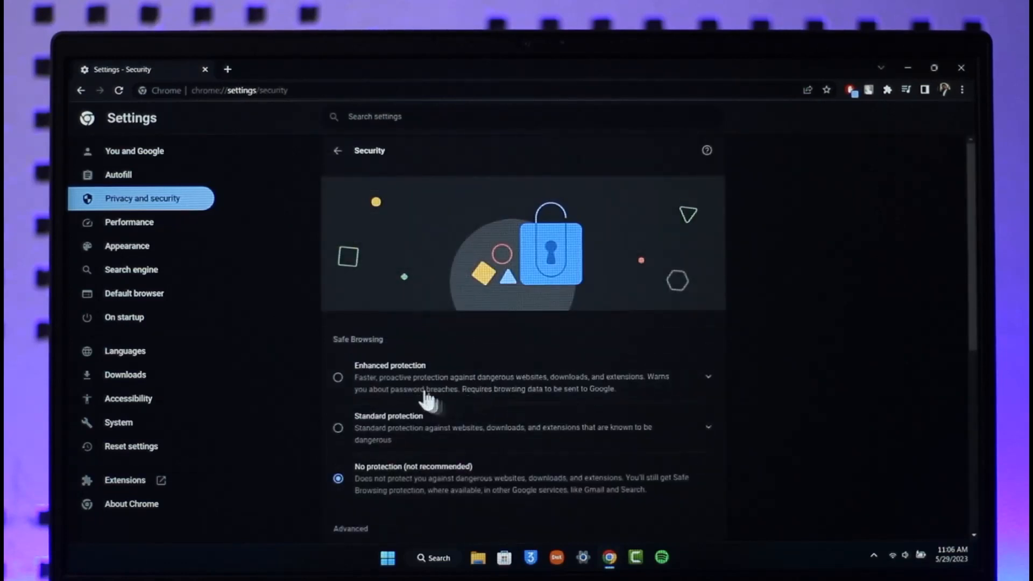
{"action": "left_click", "coordinate": [338, 377]}
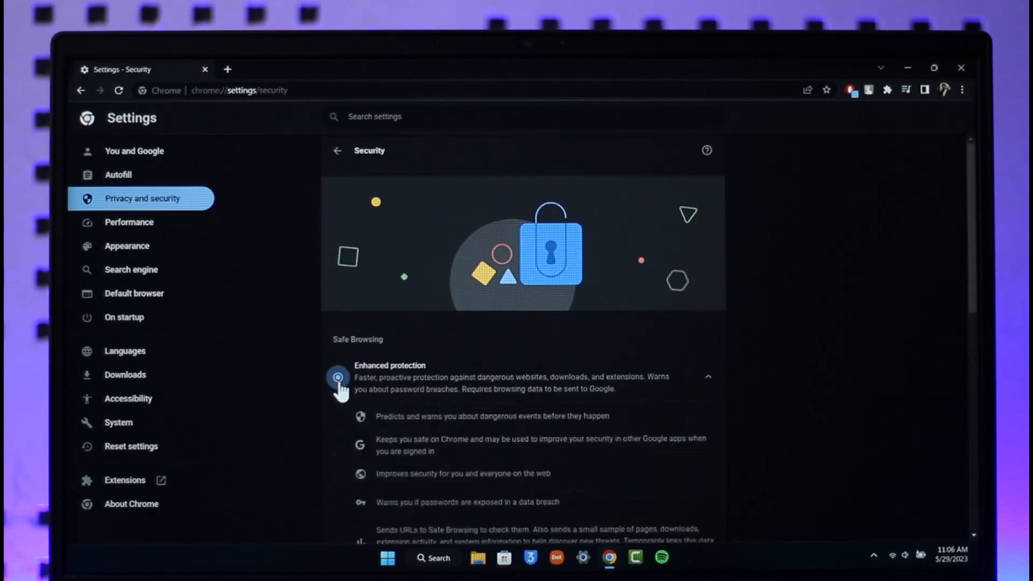
{"action": "scroll", "scroll_direction": "down", "scroll_amount": 3}
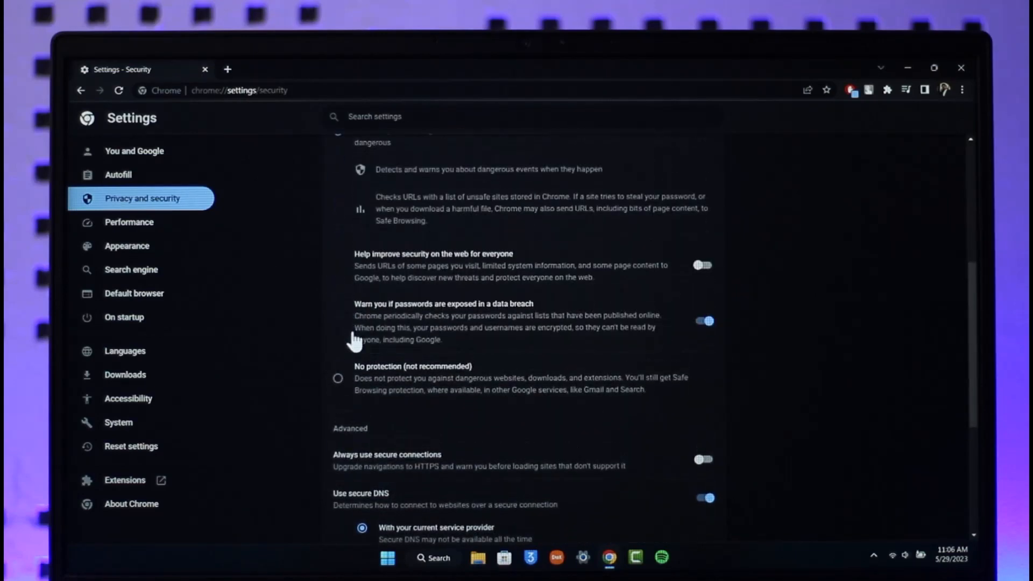
{"action": "scroll", "scroll_direction": "up", "scroll_amount": 3}
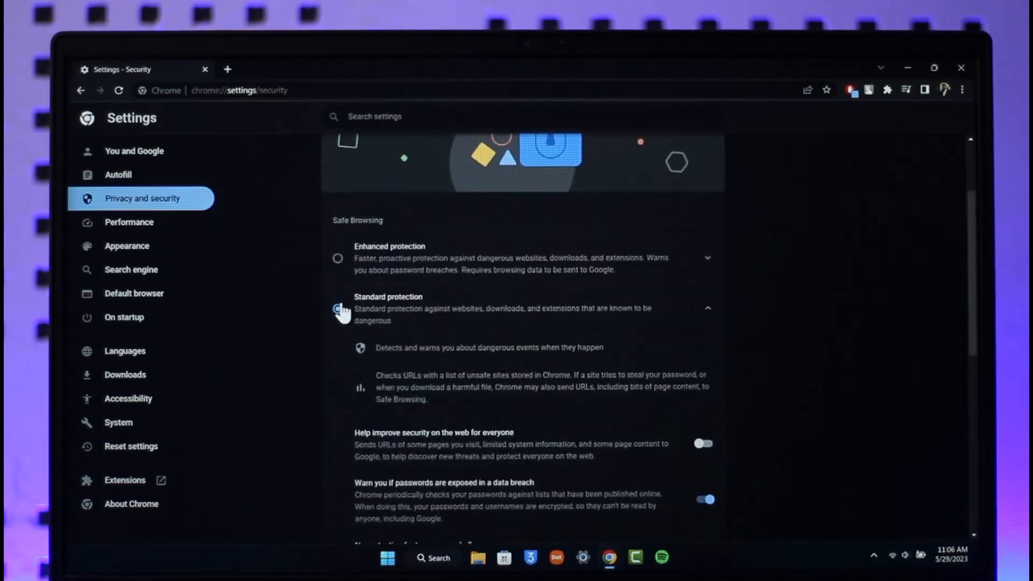
{"action": "scroll", "scroll_direction": "down", "scroll_amount": 3}
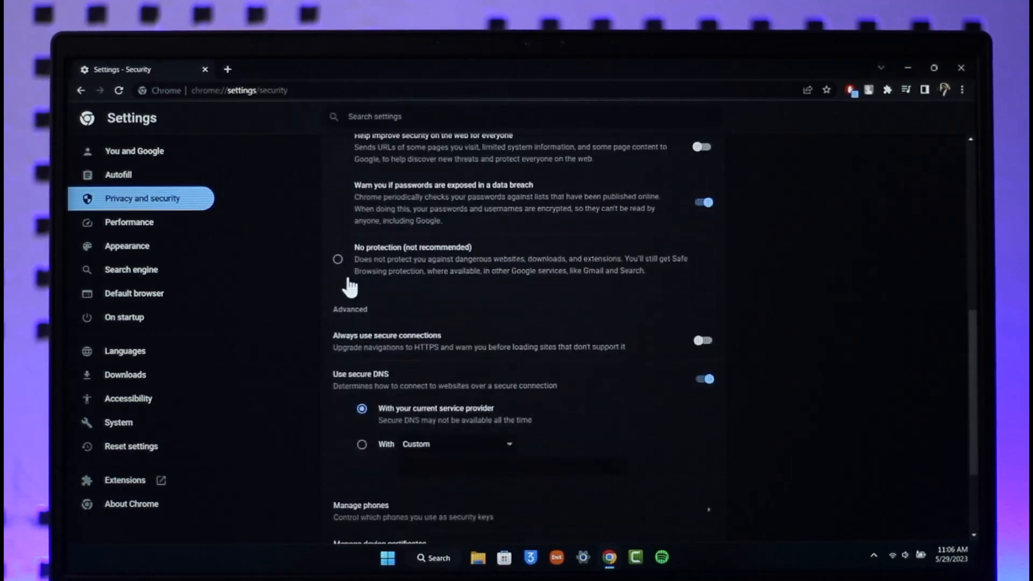
- Choose 'No protection (not recommended)' for Safe Browsing and confirm Turn off
{"action": "left_click", "coordinate": [338, 259]}
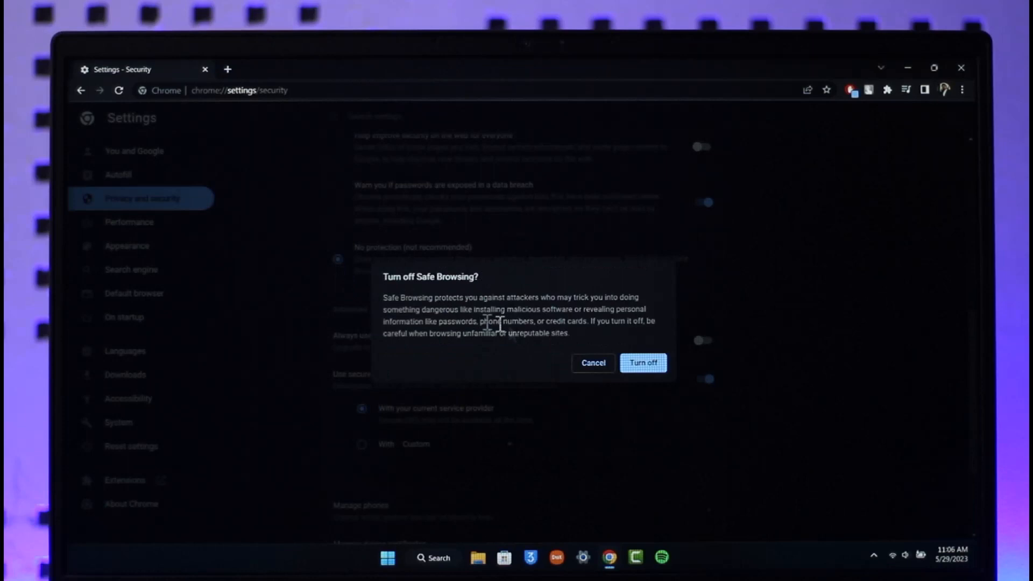
{"action": "mouse_move", "coordinate": [441, 291]}
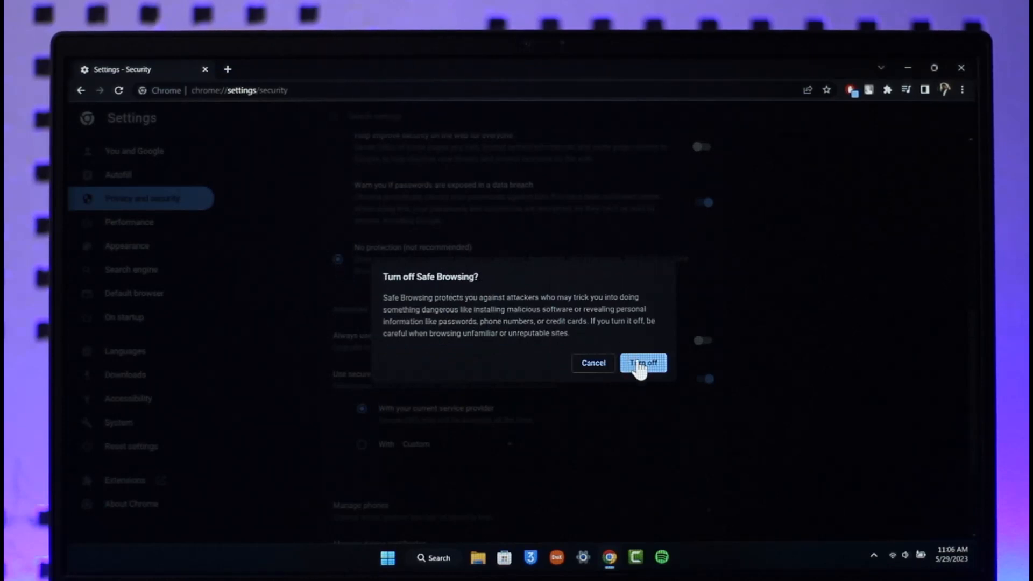
{"action": "left_click", "coordinate": [643, 364]}
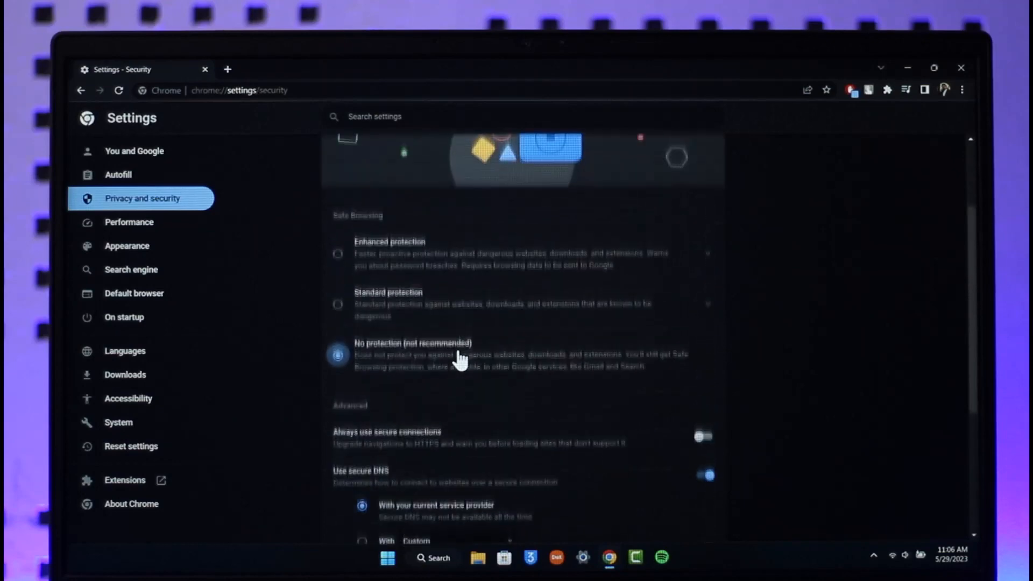
- Review the Security page, then return to the You and Google settings page
{"action": "scroll", "scroll_direction": "down", "scroll_amount": 3}
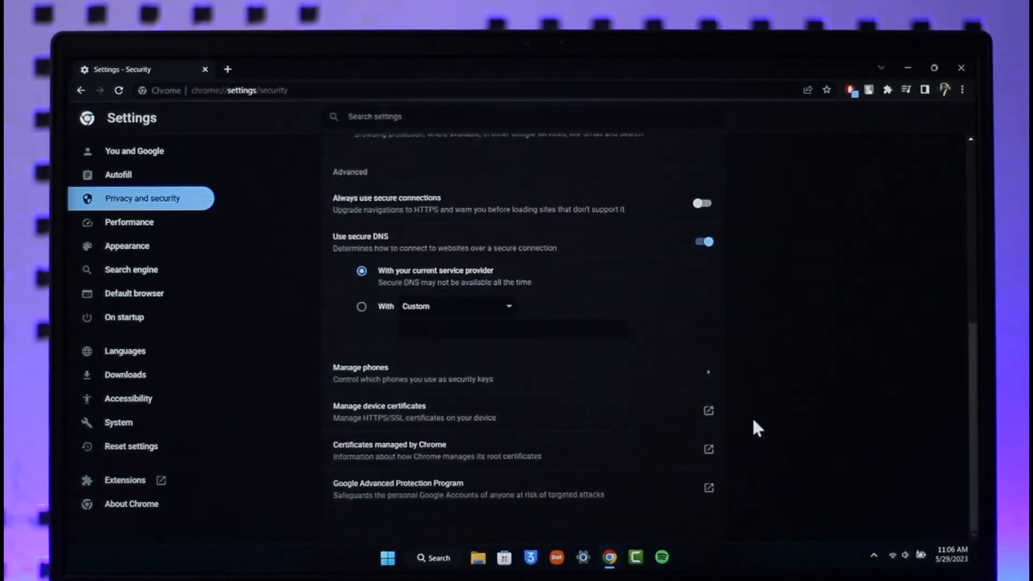
{"action": "scroll", "scroll_direction": "up", "scroll_amount": 3}
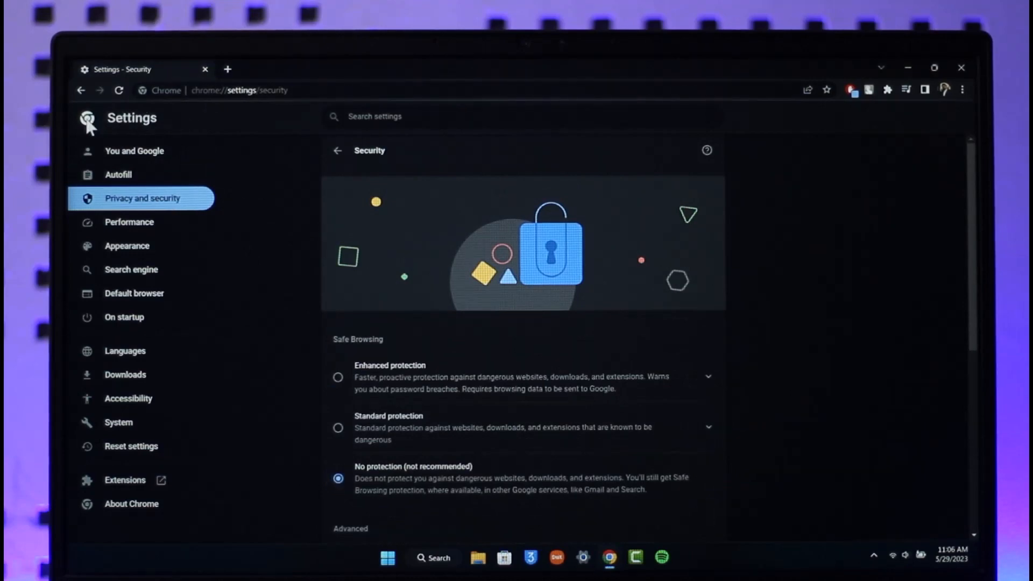
{"action": "left_click", "coordinate": [134, 151]}
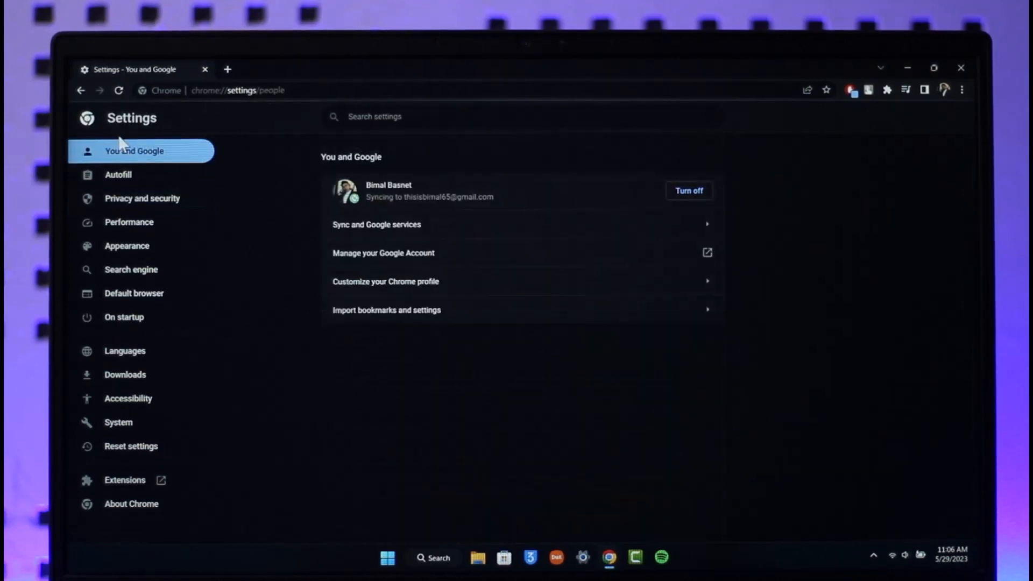